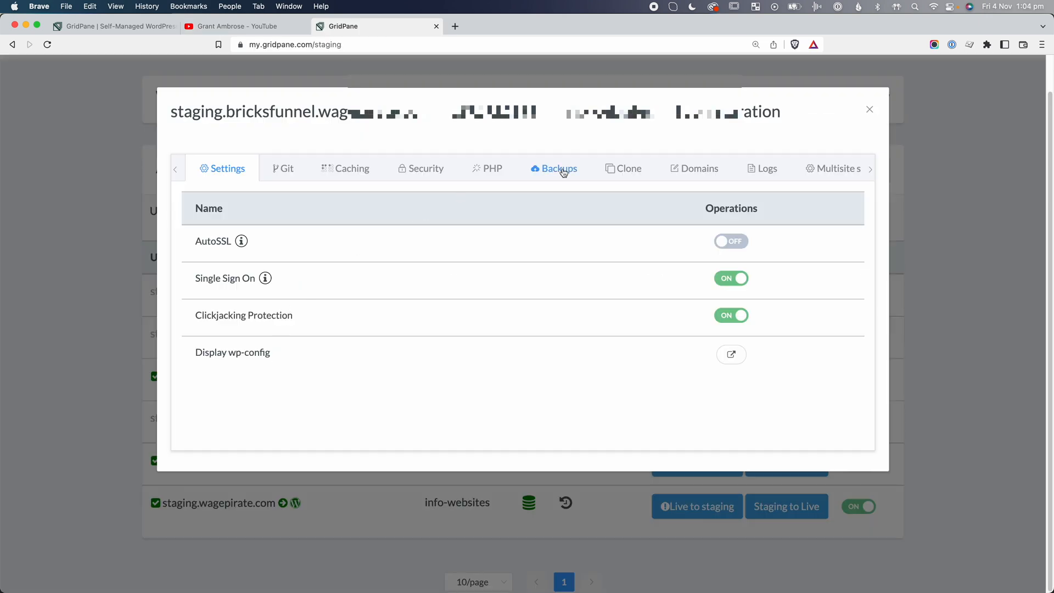
View the staging site's local and remote backup options, then its cloning options.
{"action": "left_click", "coordinate": [553, 168]}
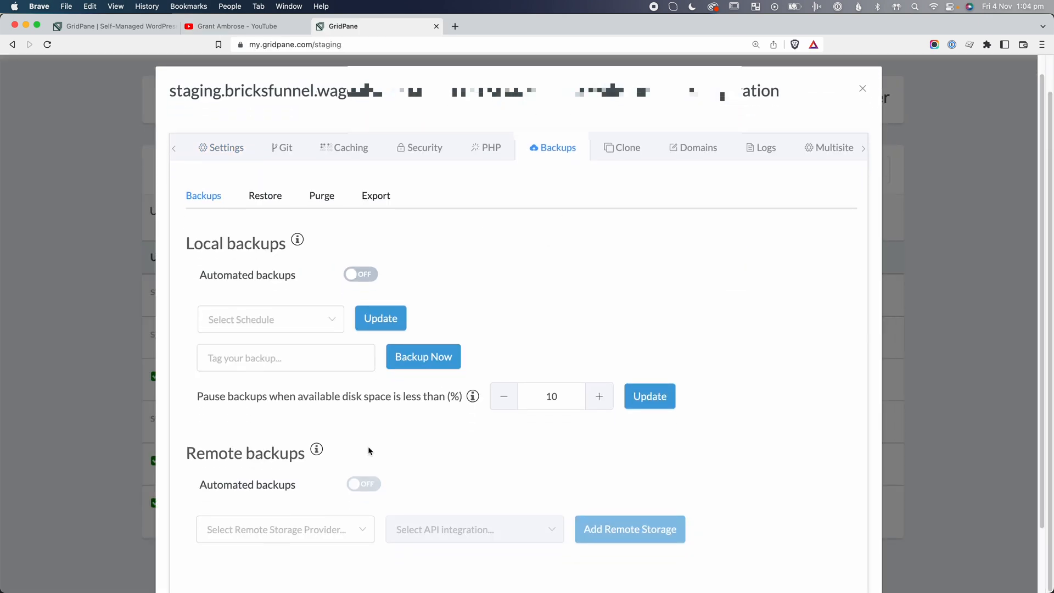
{"action": "left_click", "coordinate": [284, 530]}
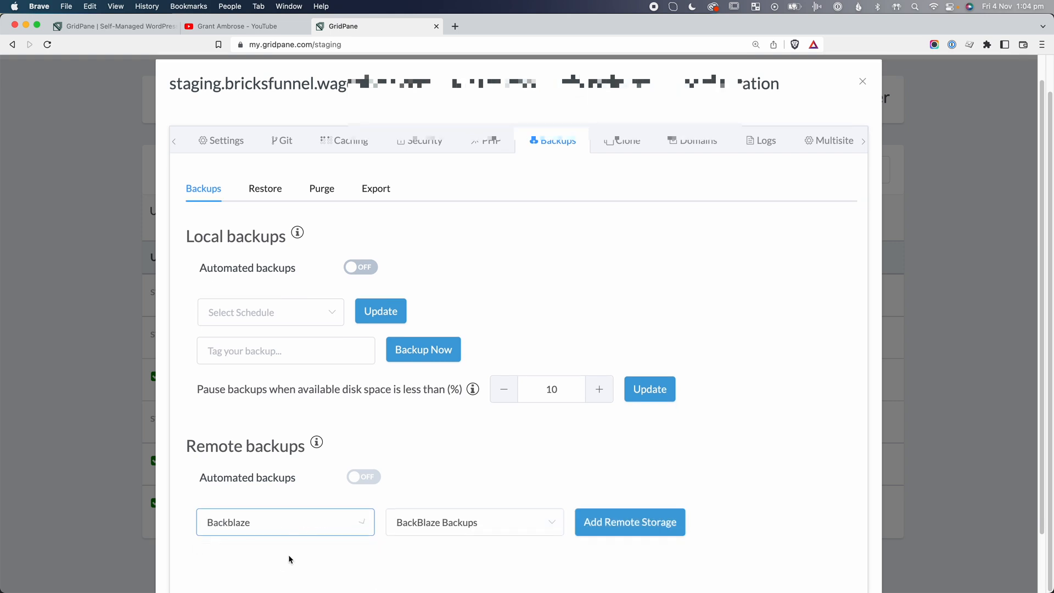
{"action": "left_click", "coordinate": [622, 168]}
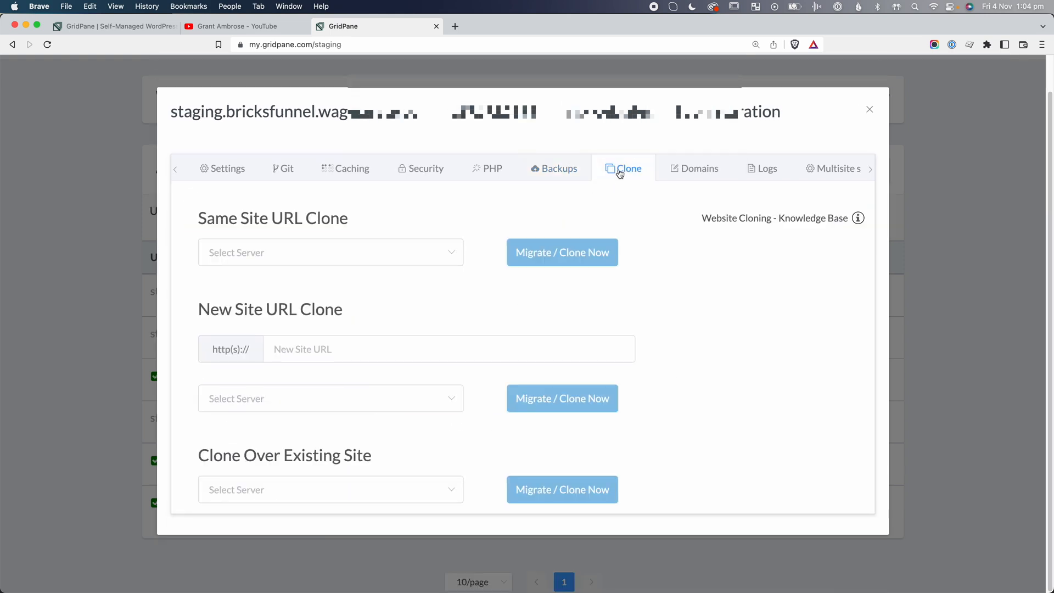
{"action": "mouse_move", "coordinate": [392, 182]}
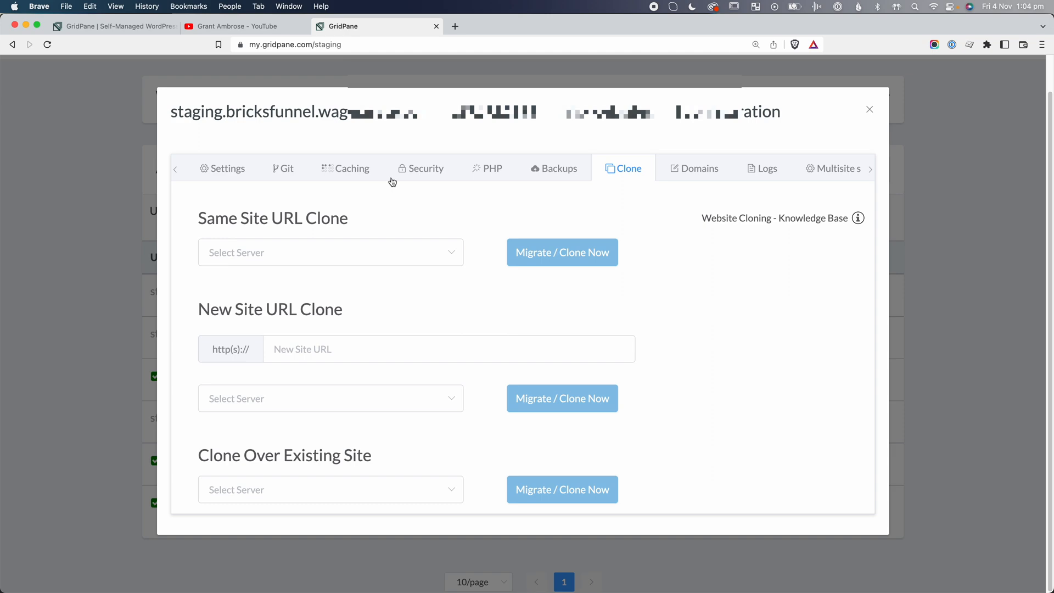
{"action": "left_click", "coordinate": [345, 168]}
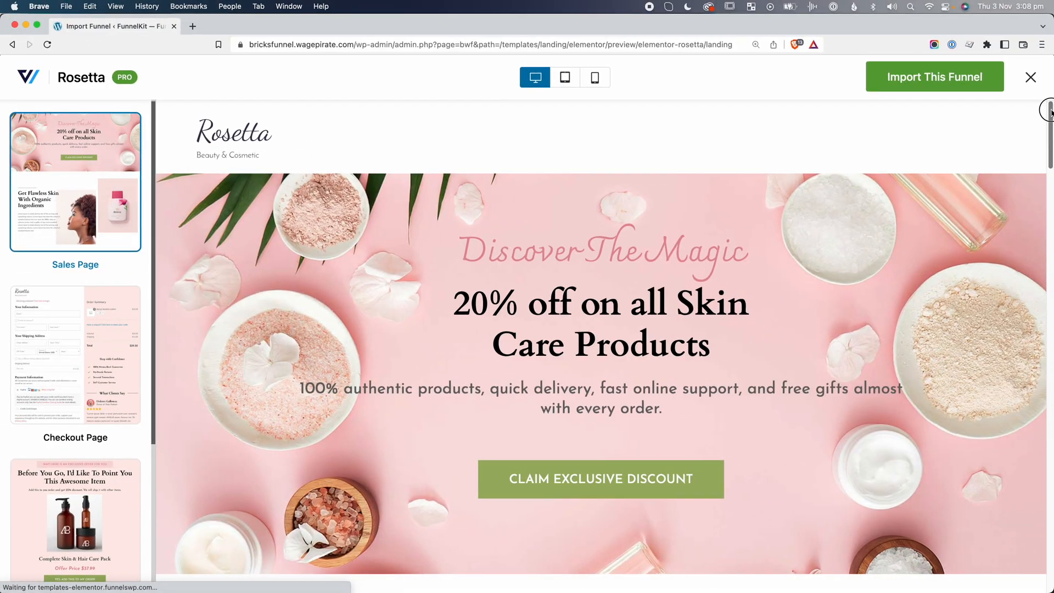
{"action": "scroll", "scroll_direction": "down", "scroll_amount": 3}
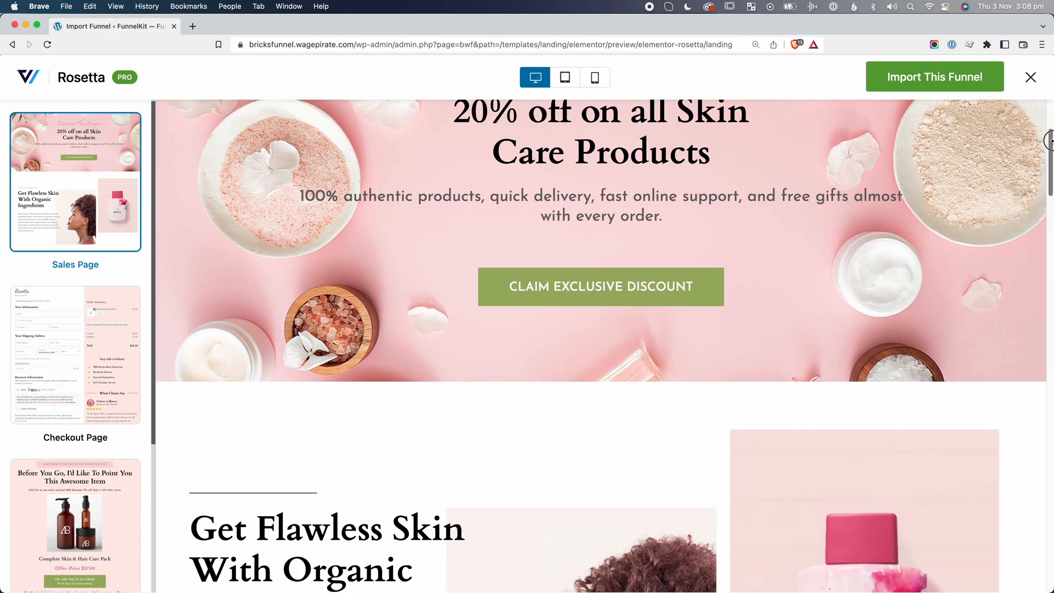
{"action": "scroll", "scroll_direction": "down", "scroll_amount": 3}
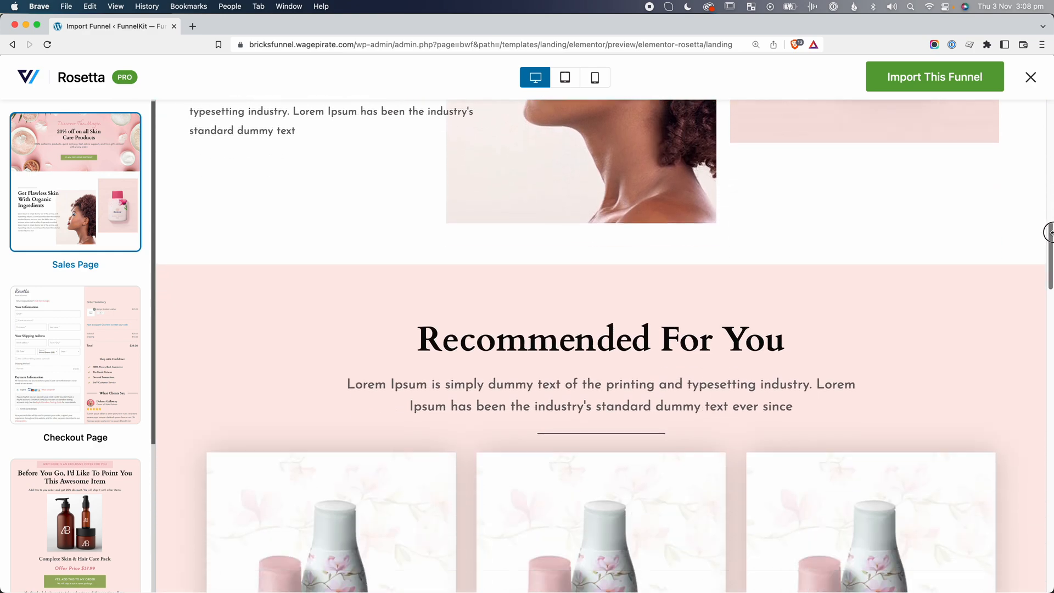
{"action": "scroll", "scroll_direction": "down", "scroll_amount": 3}
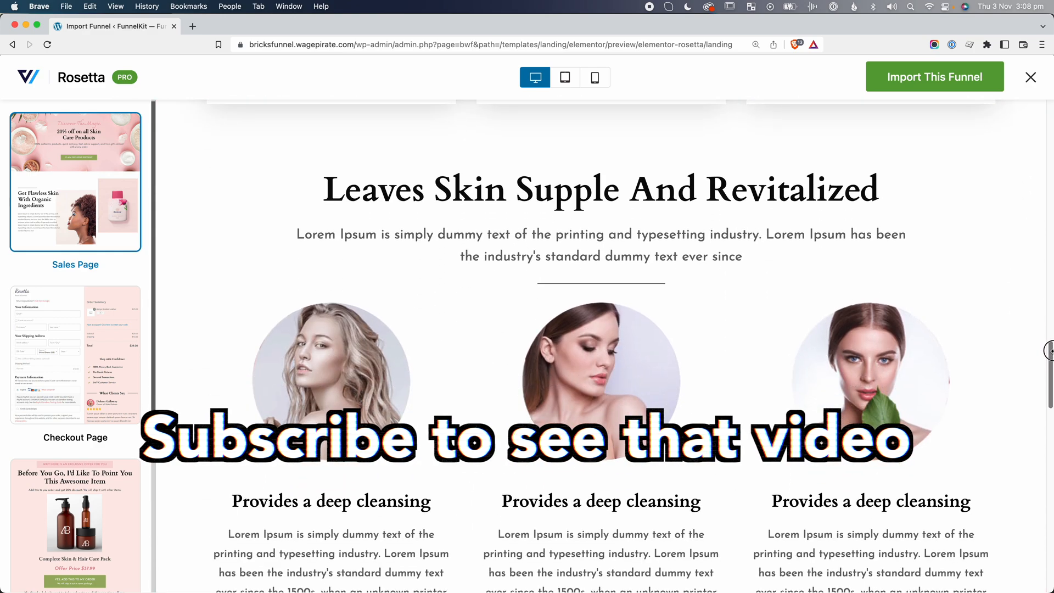
{"action": "scroll", "scroll_direction": "down", "scroll_amount": 3}
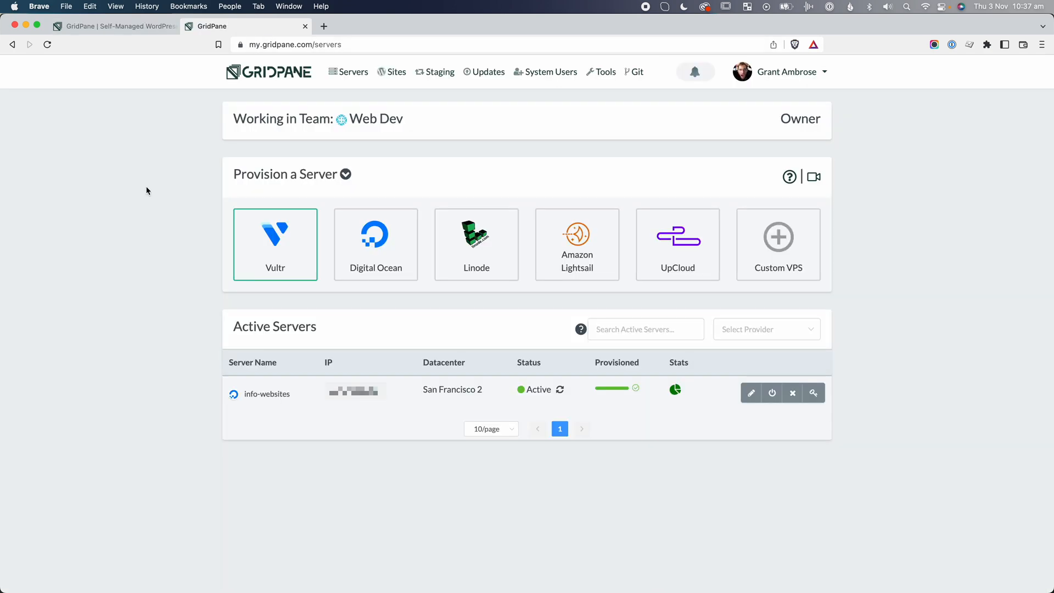
{"action": "mouse_move", "coordinate": [192, 207]}
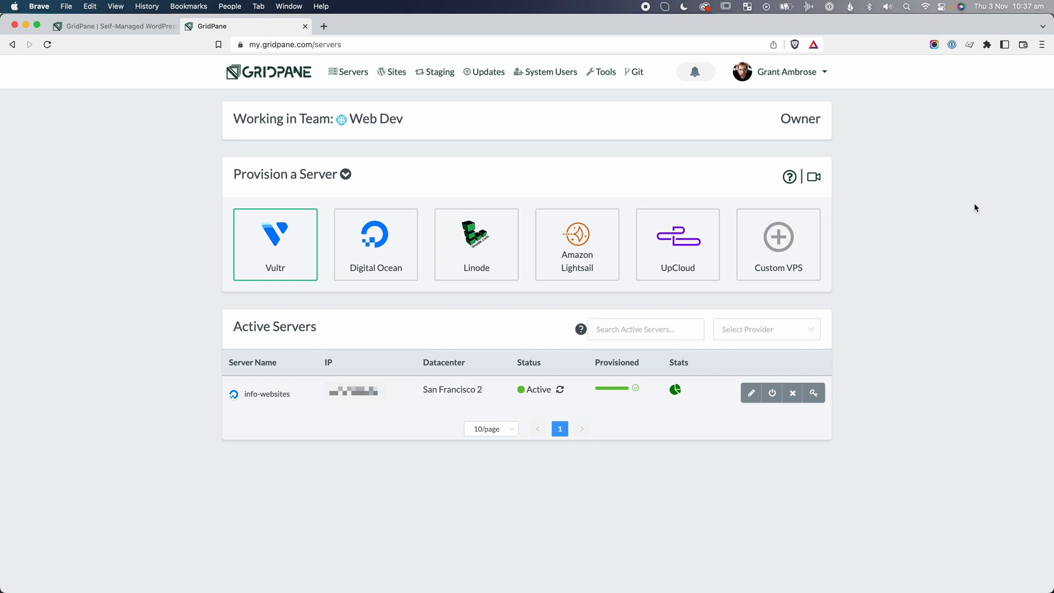
{"action": "mouse_move", "coordinate": [256, 417]}
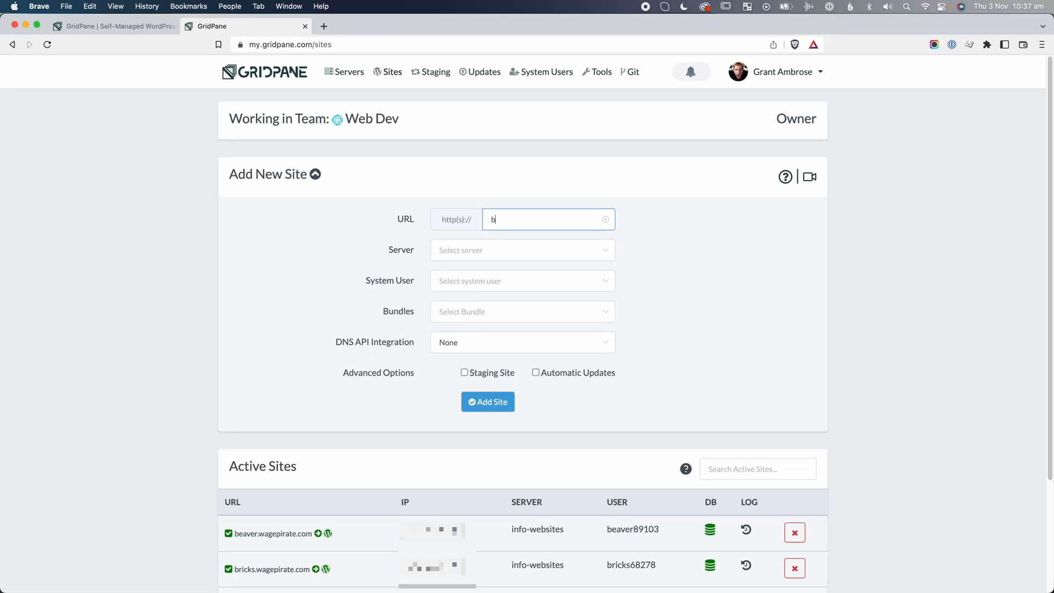
Set up bricksfunnel.wagepirate.com on the info-websites server with PHP 7.4.
{"action": "type", "text": "ricksfunnel.wagepirate.com"}
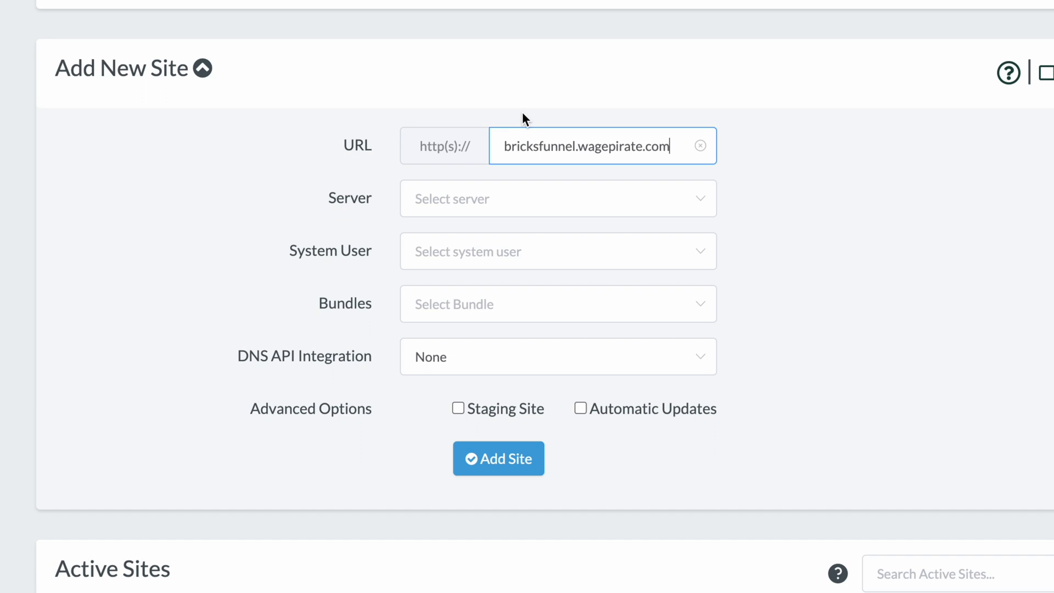
{"action": "left_click", "coordinate": [557, 198]}
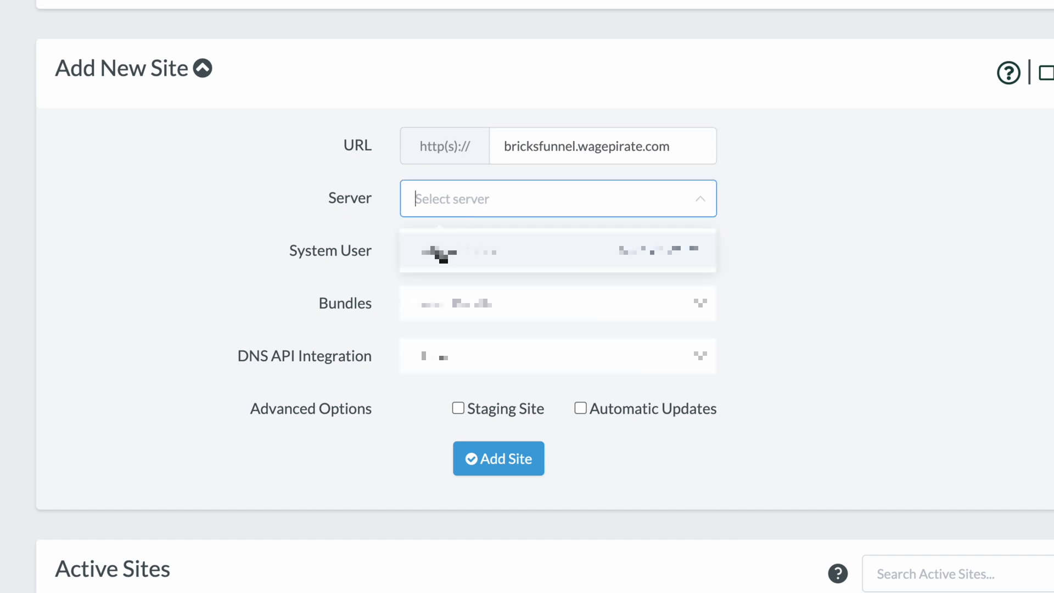
{"action": "left_click", "coordinate": [558, 251]}
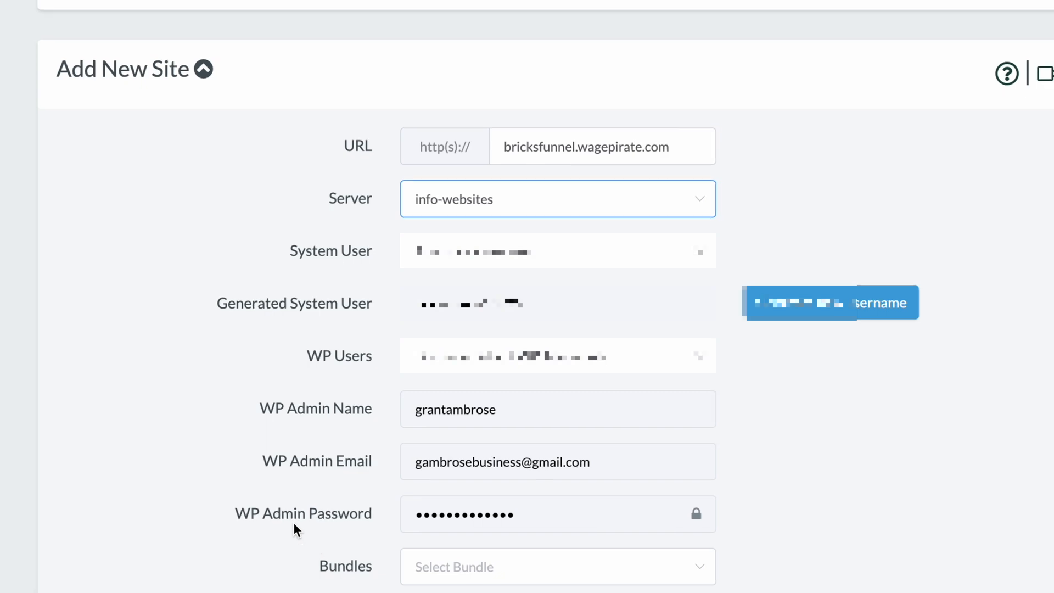
{"action": "scroll", "scroll_direction": "down", "scroll_amount": 3}
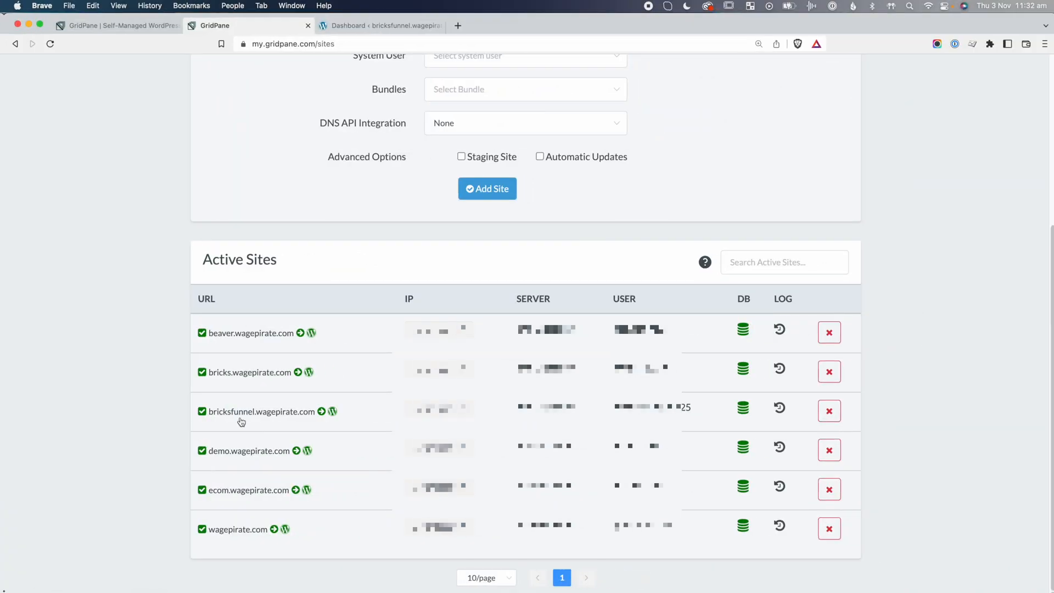
{"action": "left_click", "coordinate": [261, 411]}
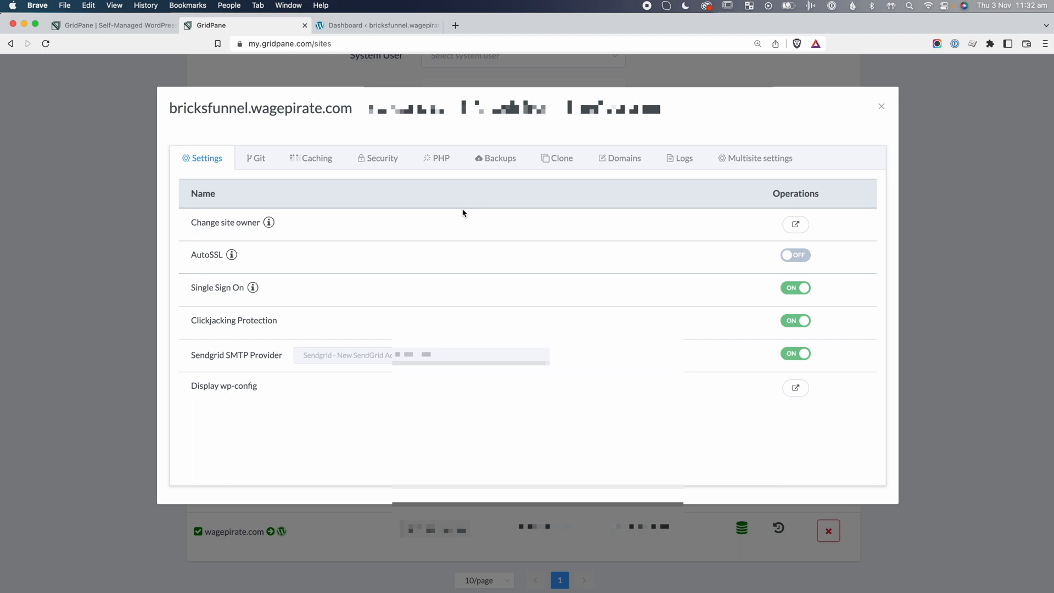
{"action": "left_click", "coordinate": [561, 158]}
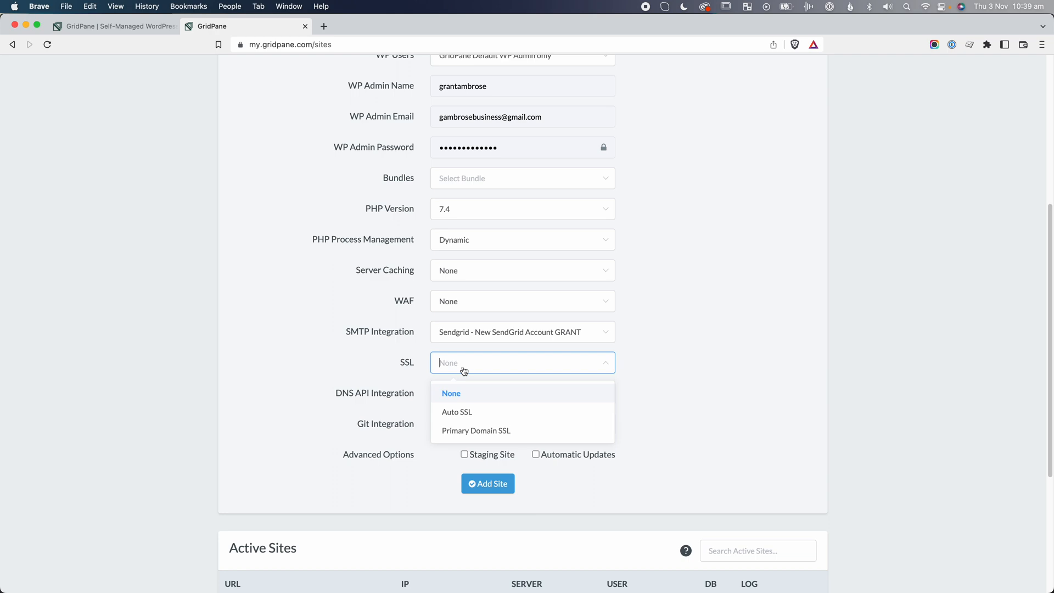
Choose Primary Domain SSL and Cloudflare Full DNS integration, then add the site.
{"action": "left_click", "coordinate": [475, 431]}
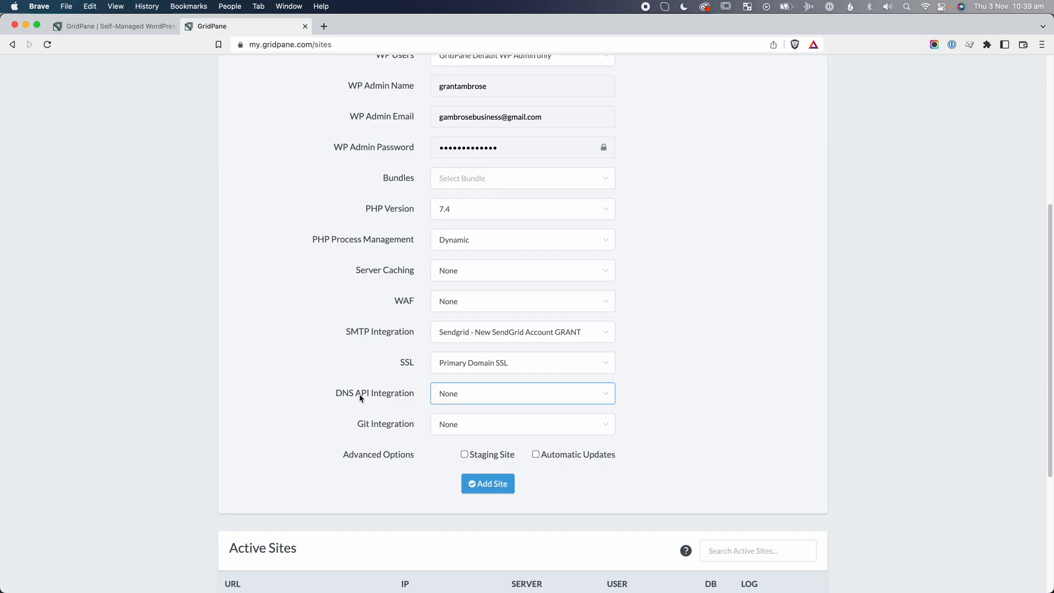
{"action": "left_click", "coordinate": [522, 393]}
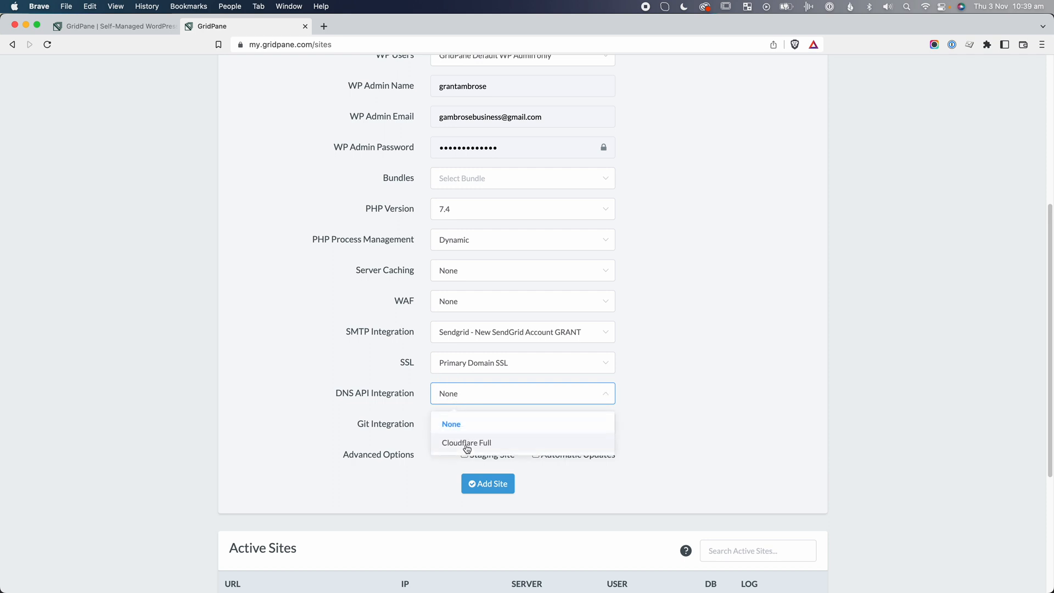
{"action": "left_click", "coordinate": [467, 442]}
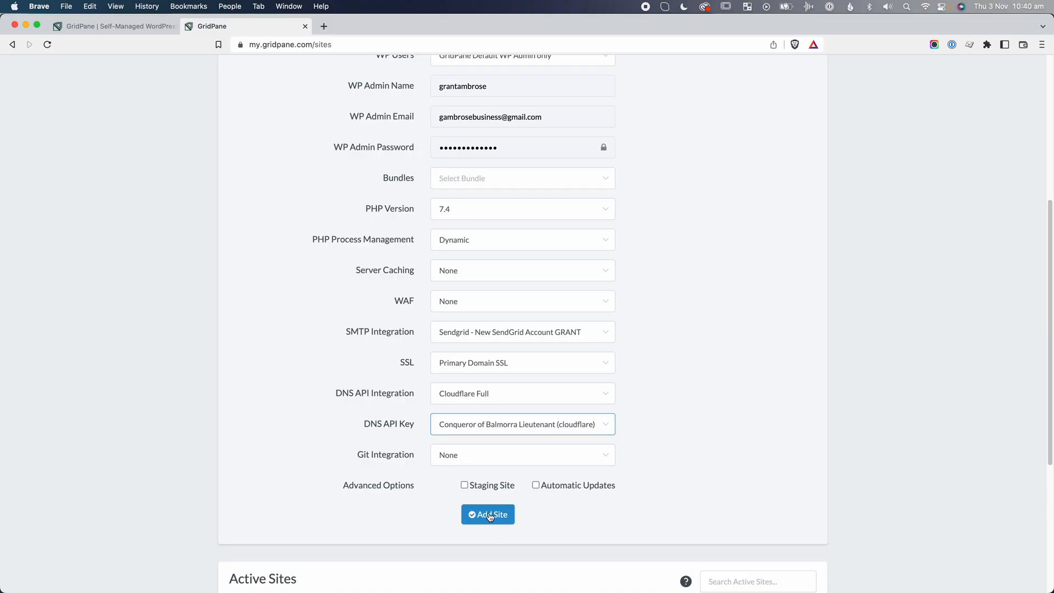
{"action": "left_click", "coordinate": [488, 514]}
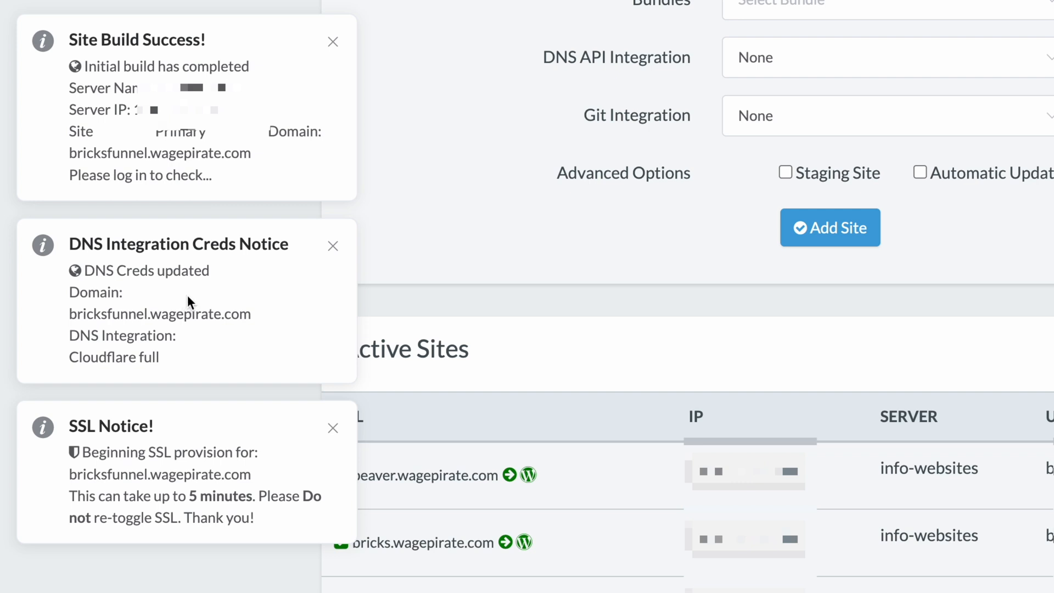
{"action": "mouse_move", "coordinate": [265, 296]}
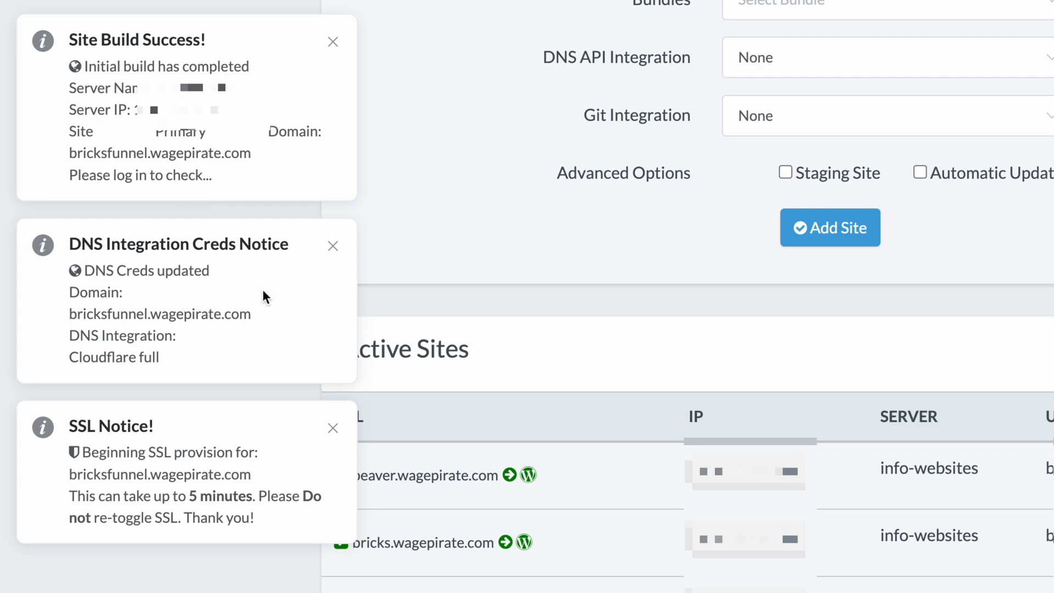
{"action": "mouse_move", "coordinate": [279, 413]}
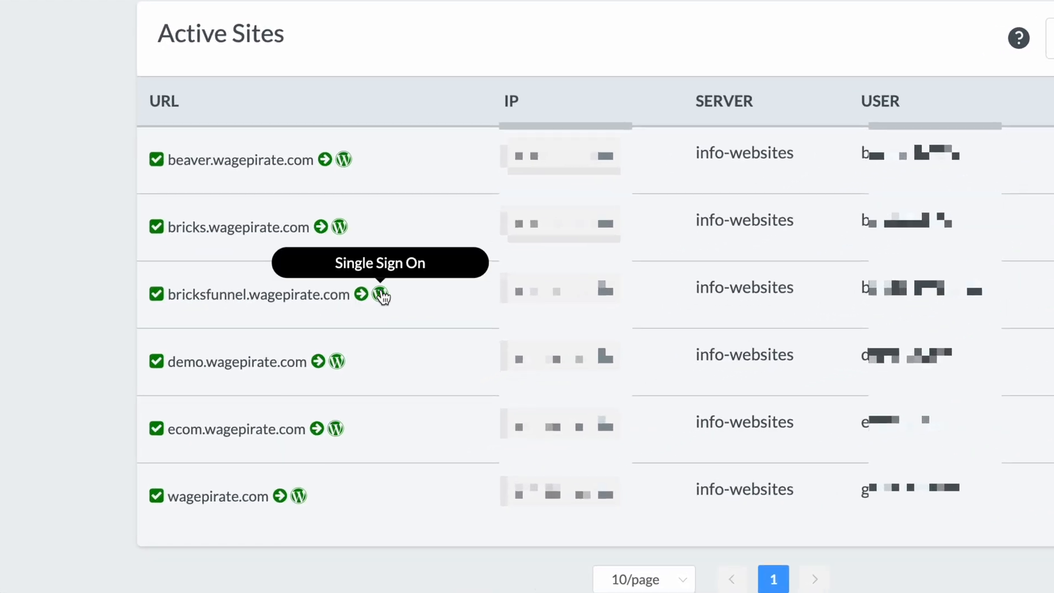
Sign into bricksfunnel.wagepirate.com's WordPress dashboard via Single Sign On in a new tab.
{"action": "left_click", "coordinate": [382, 294]}
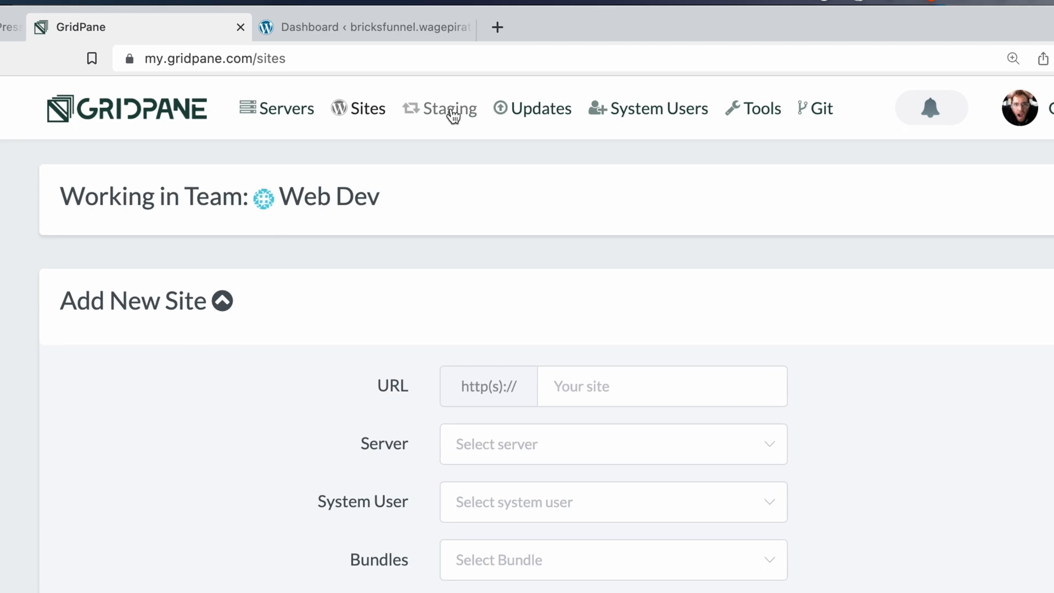
Switch staging.bricksfunnel.wagepirate.com to ON in the Staging list.
{"action": "left_click", "coordinate": [448, 108]}
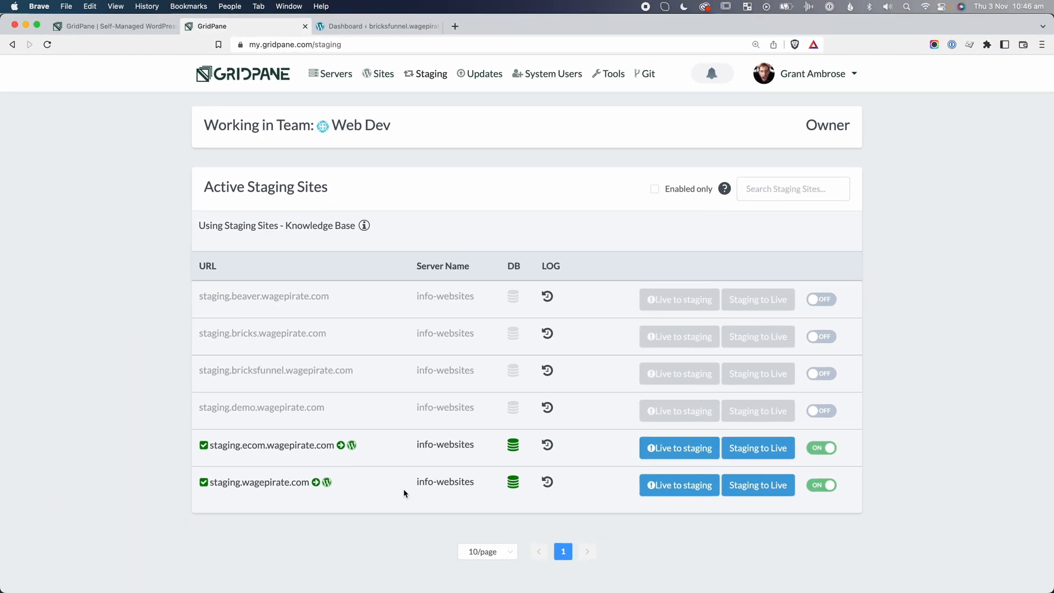
{"action": "mouse_move", "coordinate": [226, 375]}
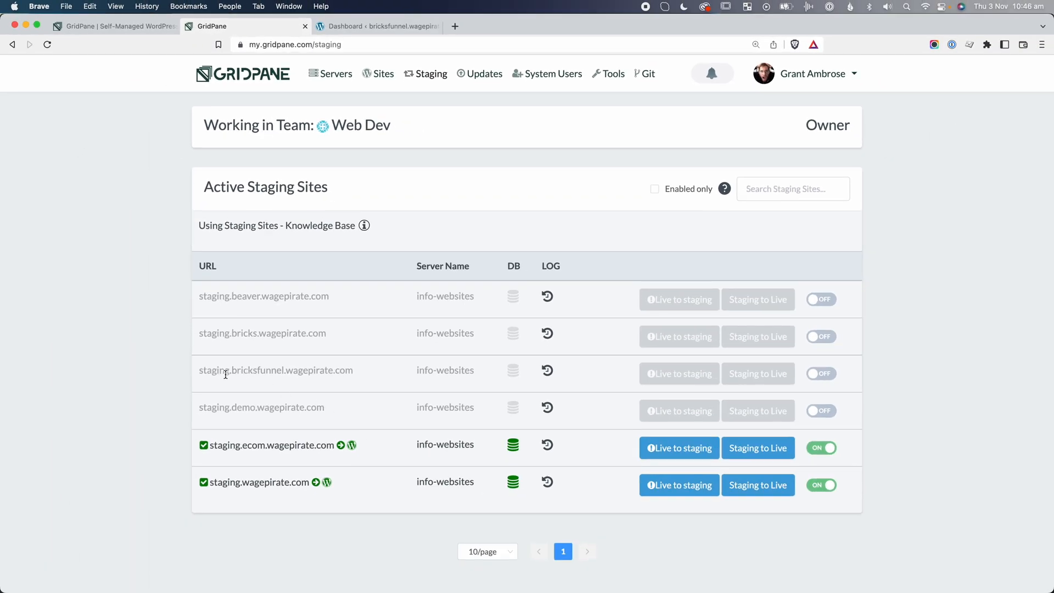
{"action": "double_click", "coordinate": [276, 370]}
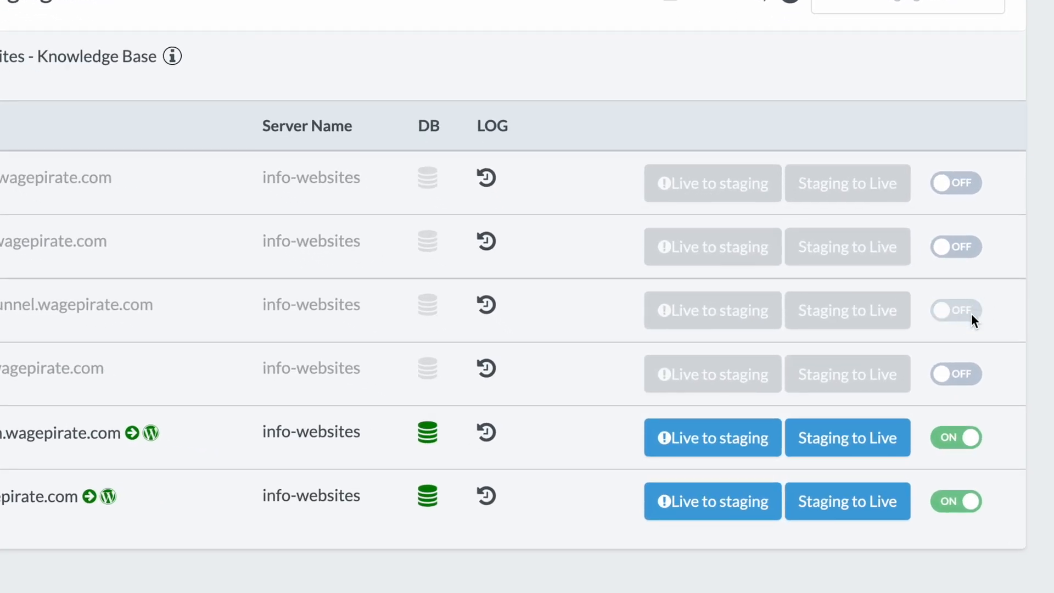
{"action": "left_click", "coordinate": [955, 310]}
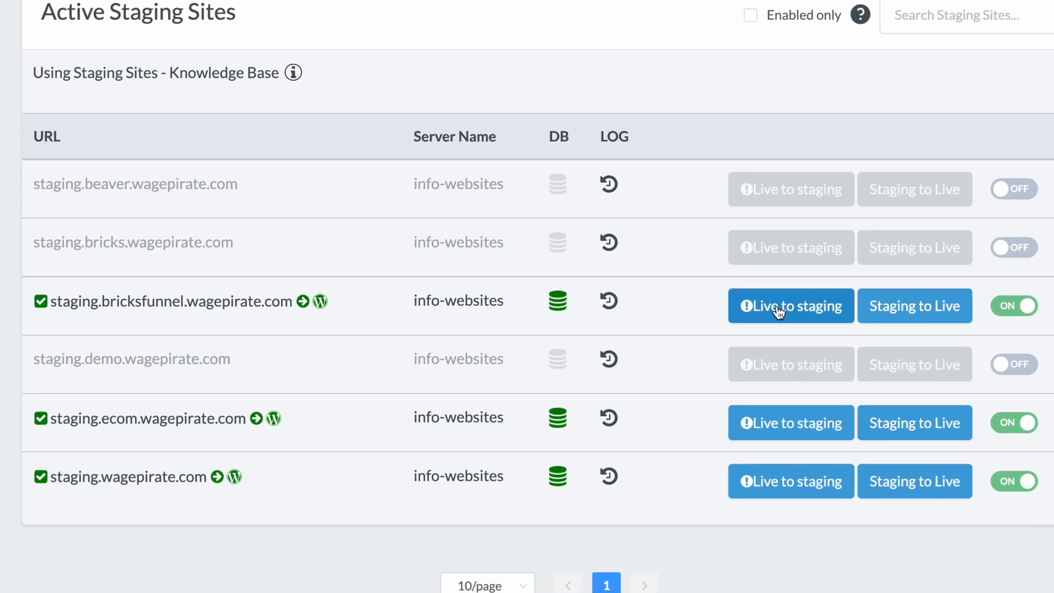
{"action": "mouse_move", "coordinate": [791, 306]}
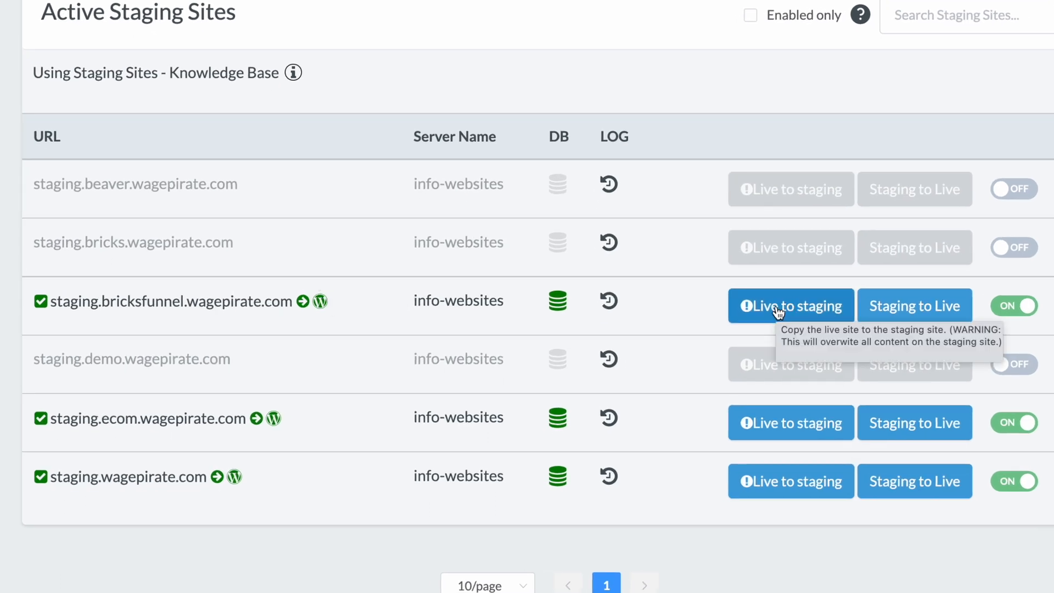
{"action": "mouse_move", "coordinate": [308, 315]}
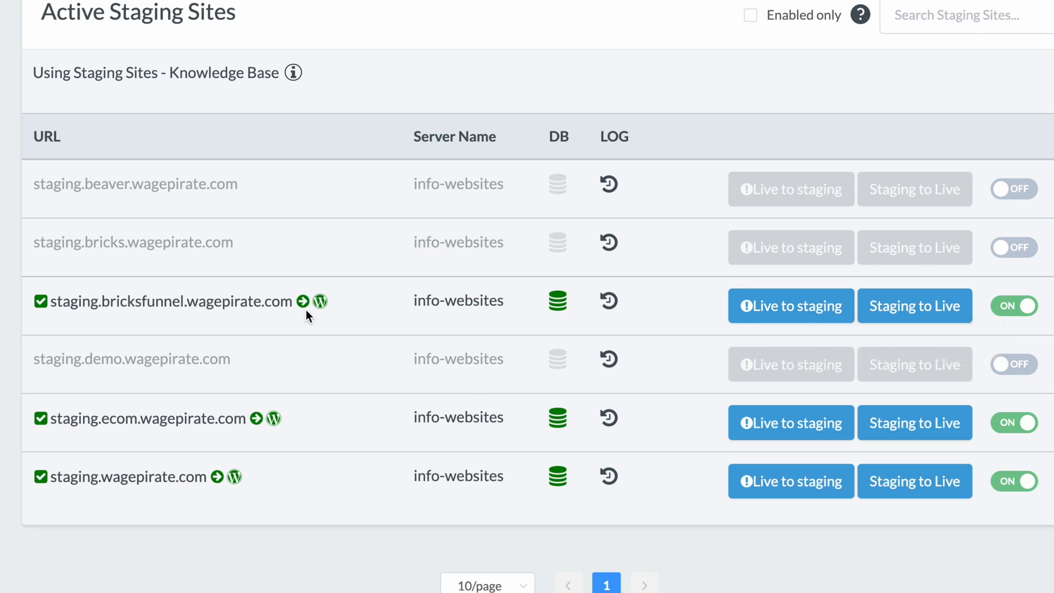
{"action": "mouse_move", "coordinate": [320, 302]}
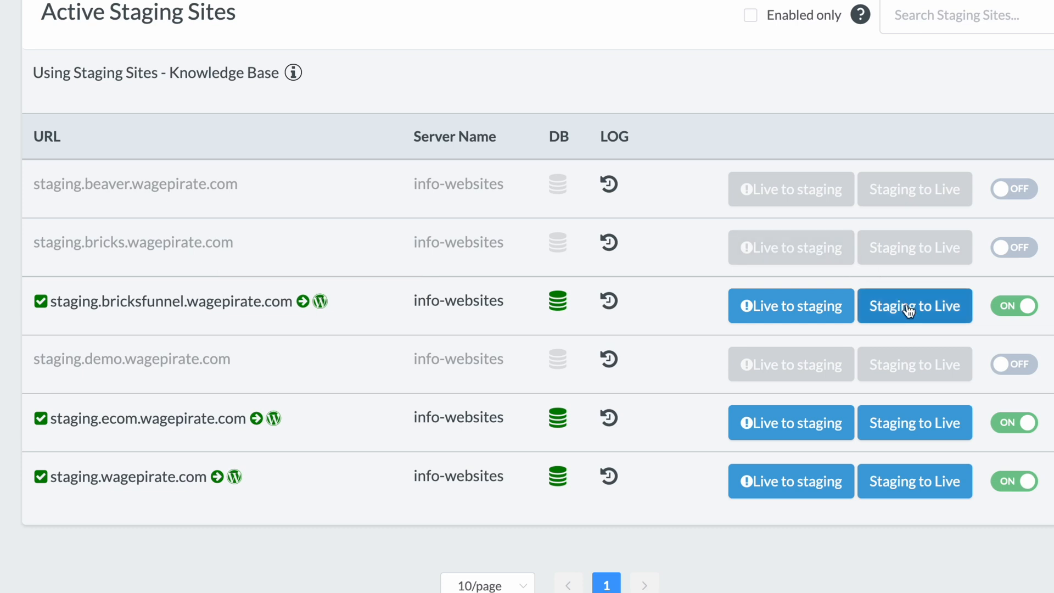
{"action": "mouse_move", "coordinate": [914, 306]}
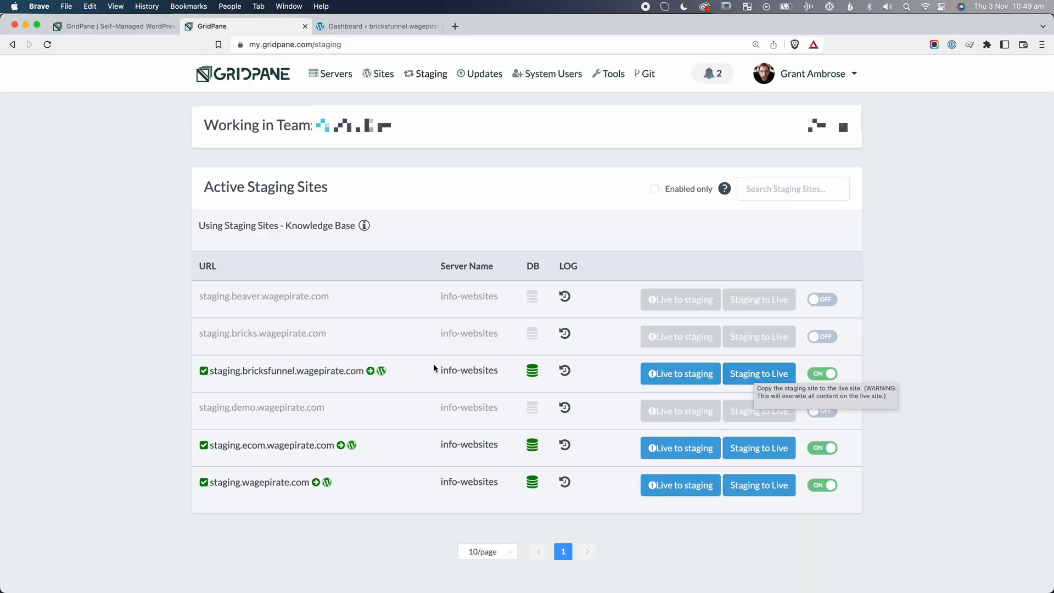
{"action": "mouse_move", "coordinate": [333, 369]}
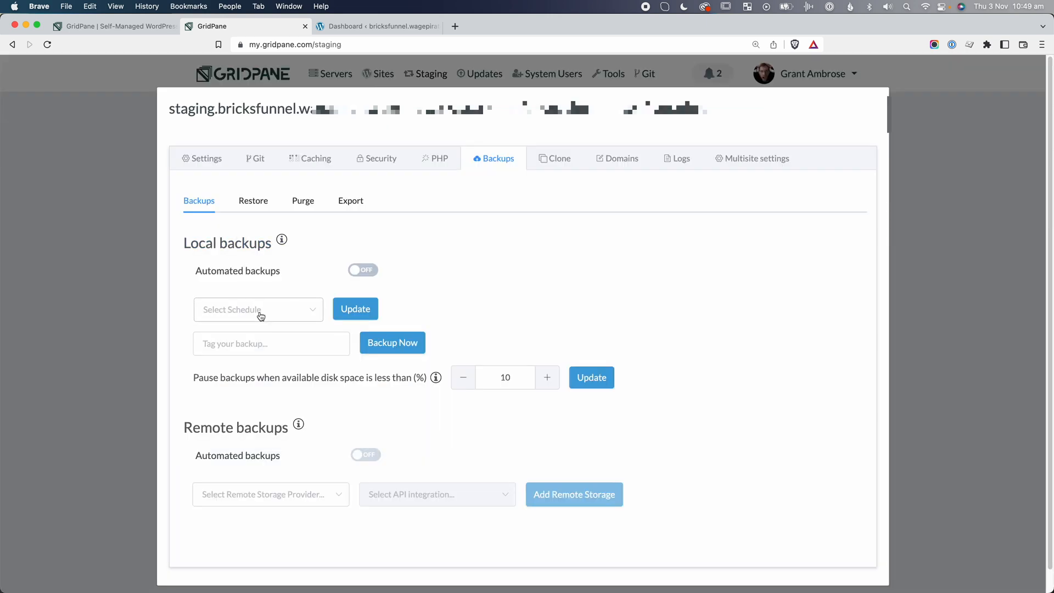
{"action": "mouse_move", "coordinate": [374, 446]}
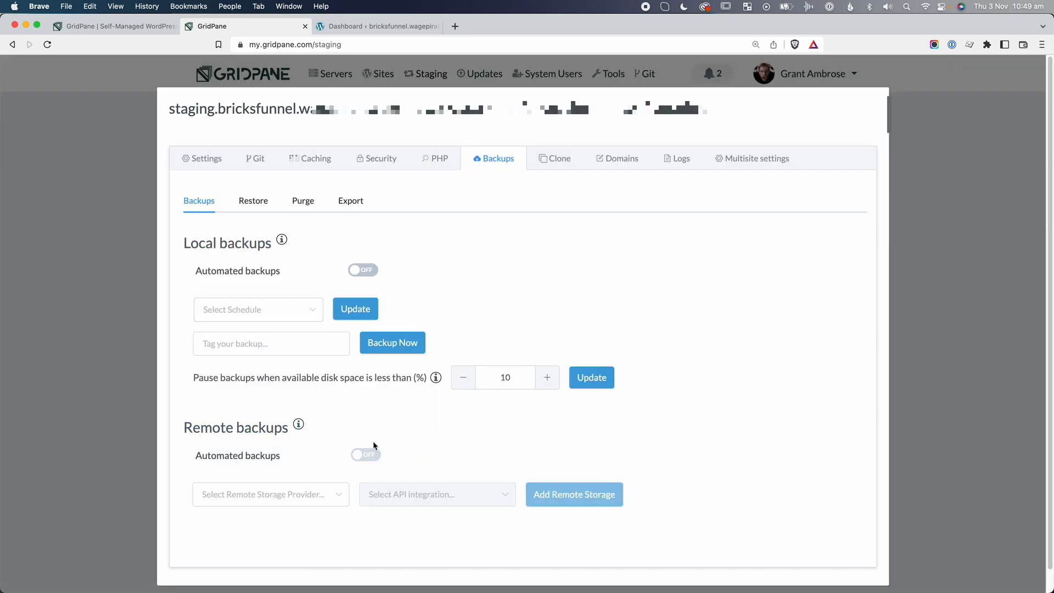
{"action": "mouse_move", "coordinate": [412, 419]}
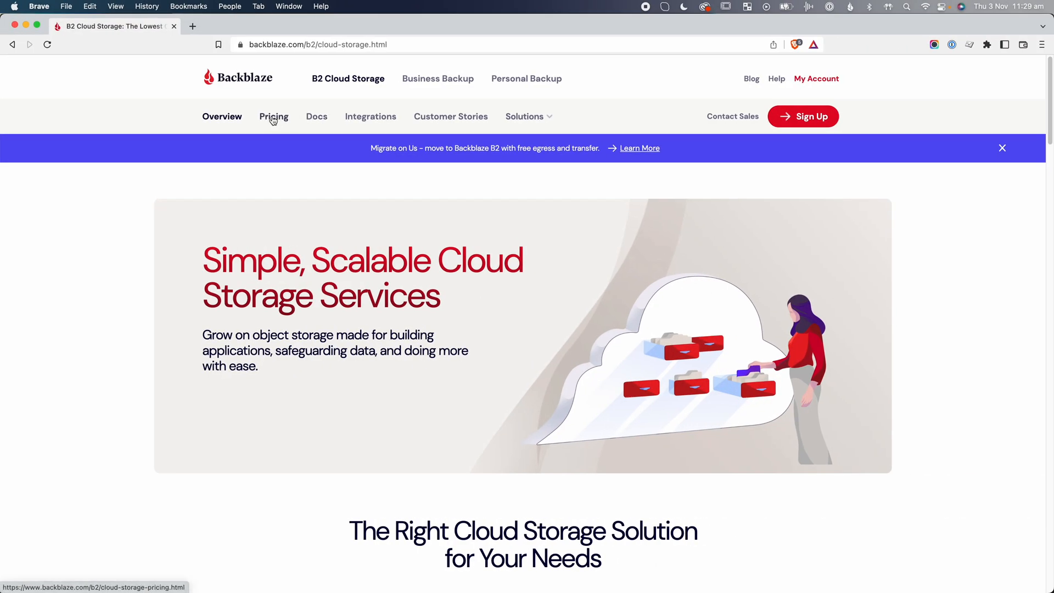
Open B2 pricing and highlight the $0.005/GB monthly storage rate in the provider comparison.
{"action": "left_click", "coordinate": [274, 116]}
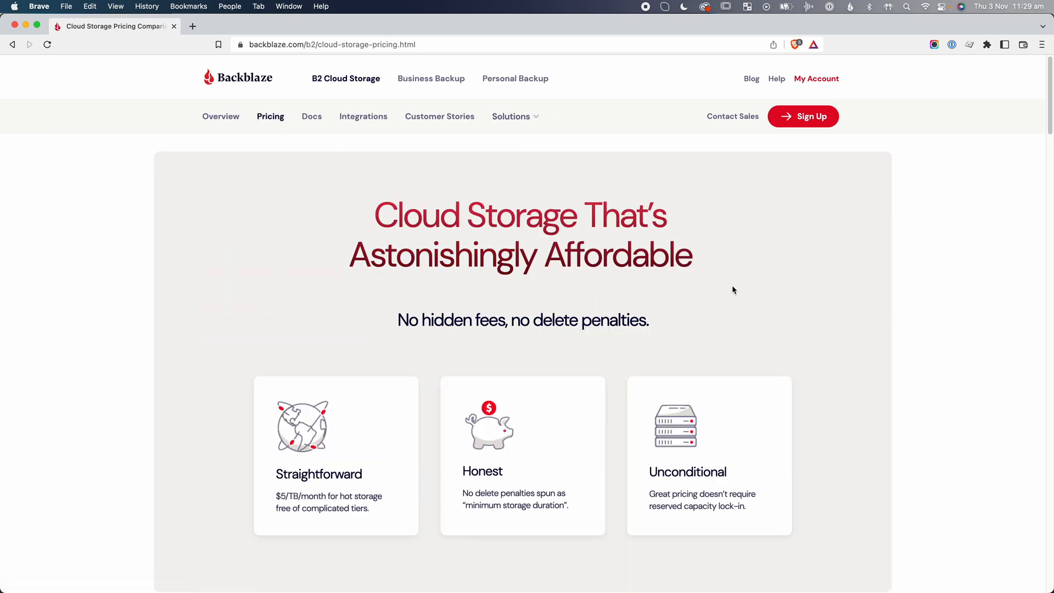
{"action": "scroll", "scroll_direction": "down", "scroll_amount": 3}
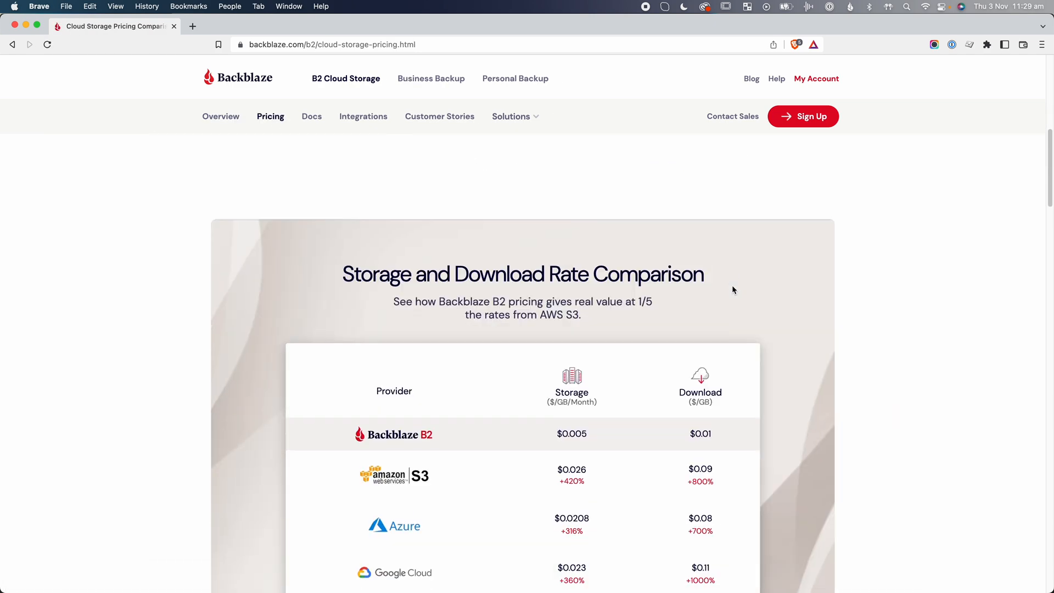
{"action": "scroll", "scroll_direction": "down", "scroll_amount": 3}
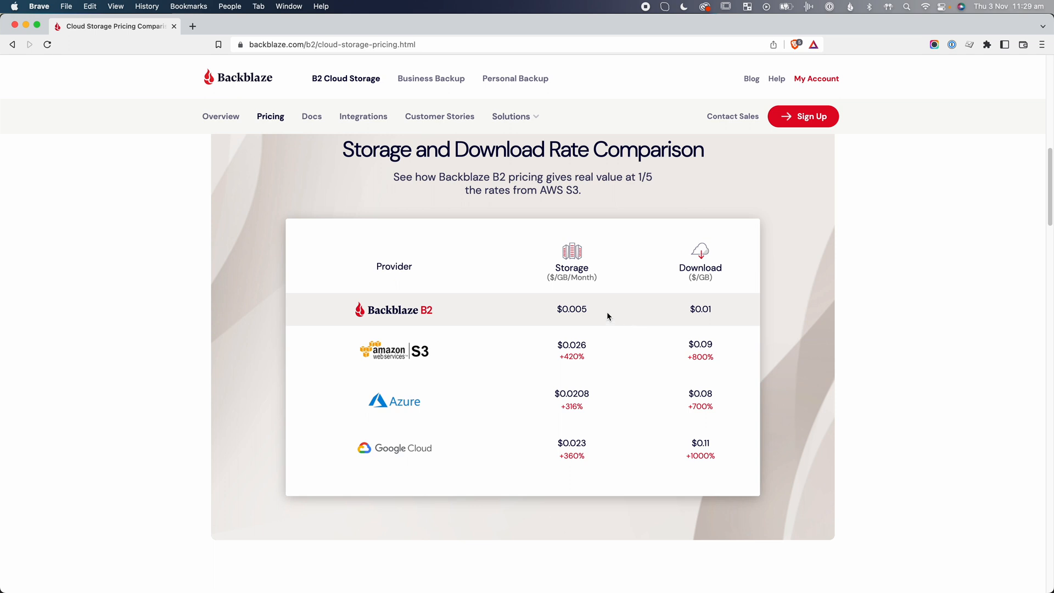
{"action": "double_click", "coordinate": [572, 309]}
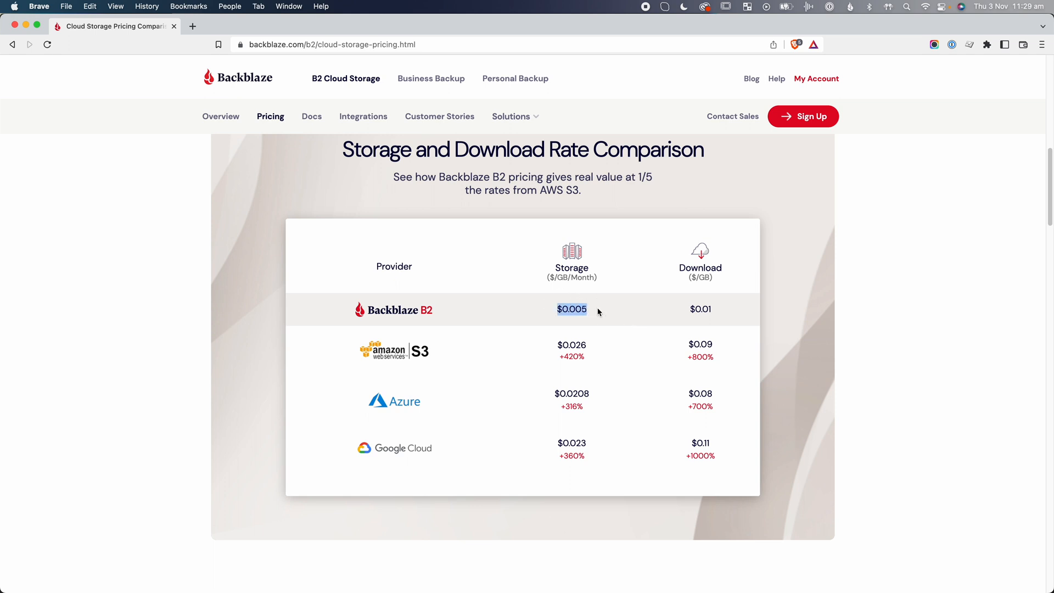